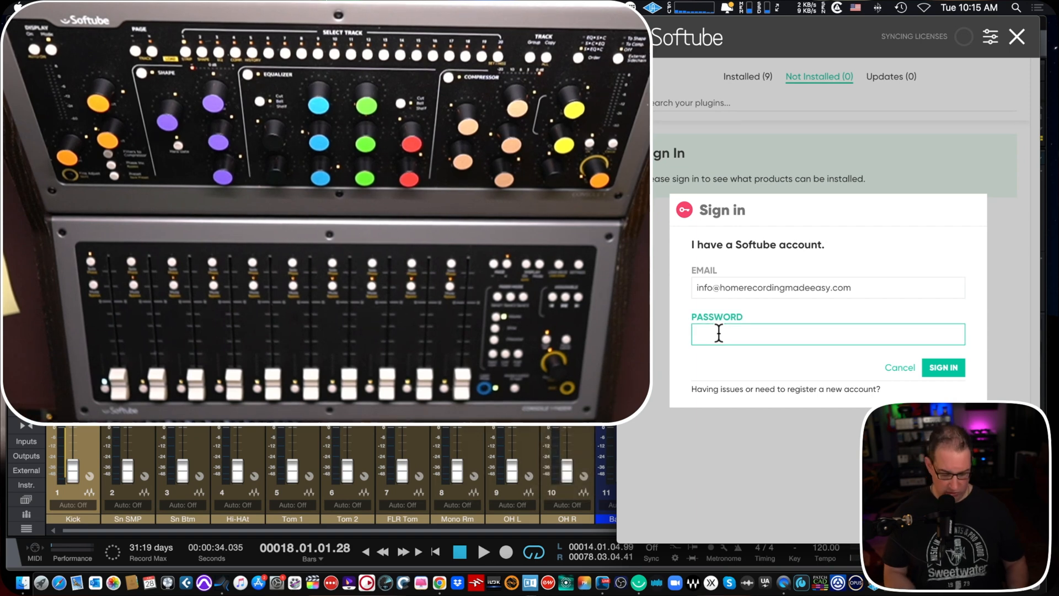
- Sign in to the Softube account with the entered password
{"action": "type", "text": "password"}
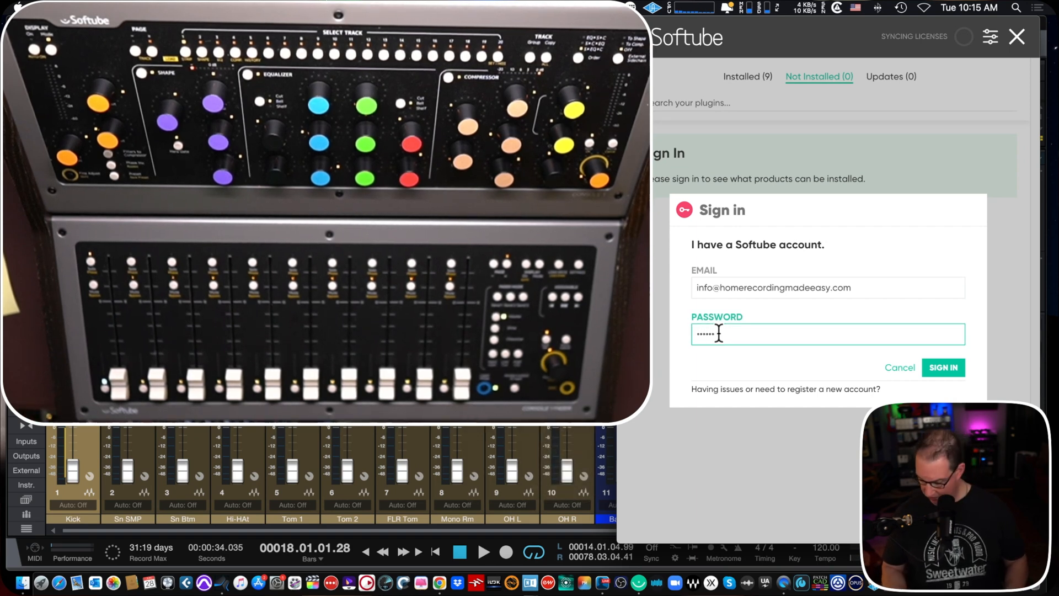
{"action": "left_click", "coordinate": [943, 368]}
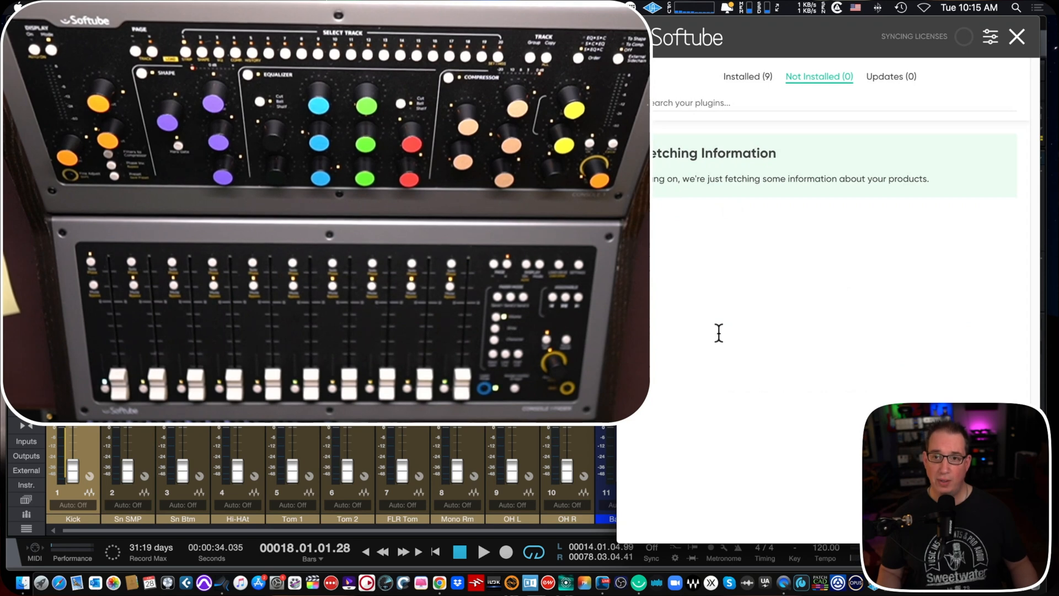
{"action": "mouse_move", "coordinate": [757, 149]}
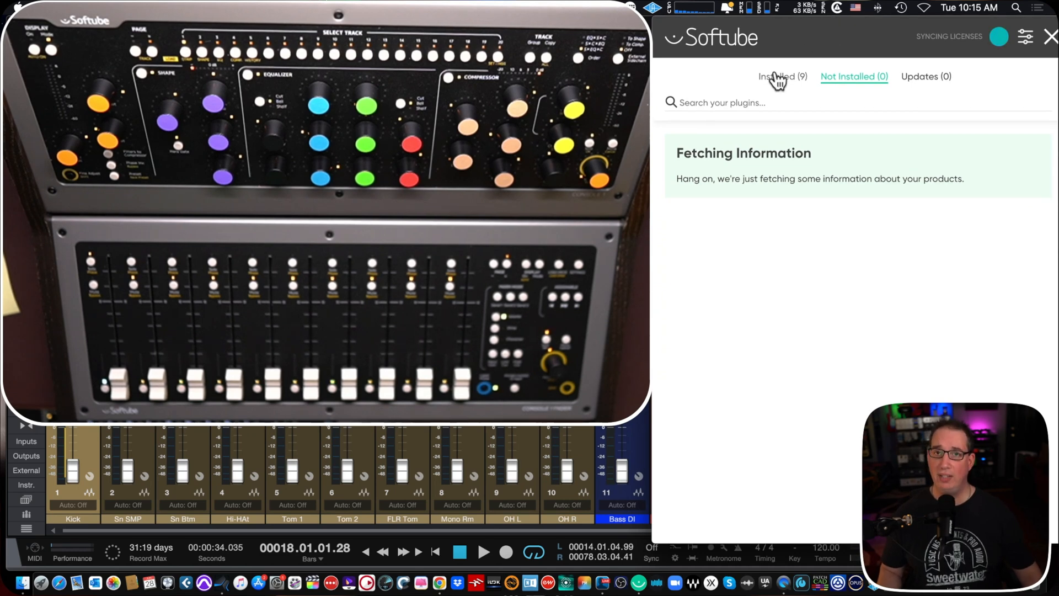
{"action": "mouse_move", "coordinate": [758, 133]}
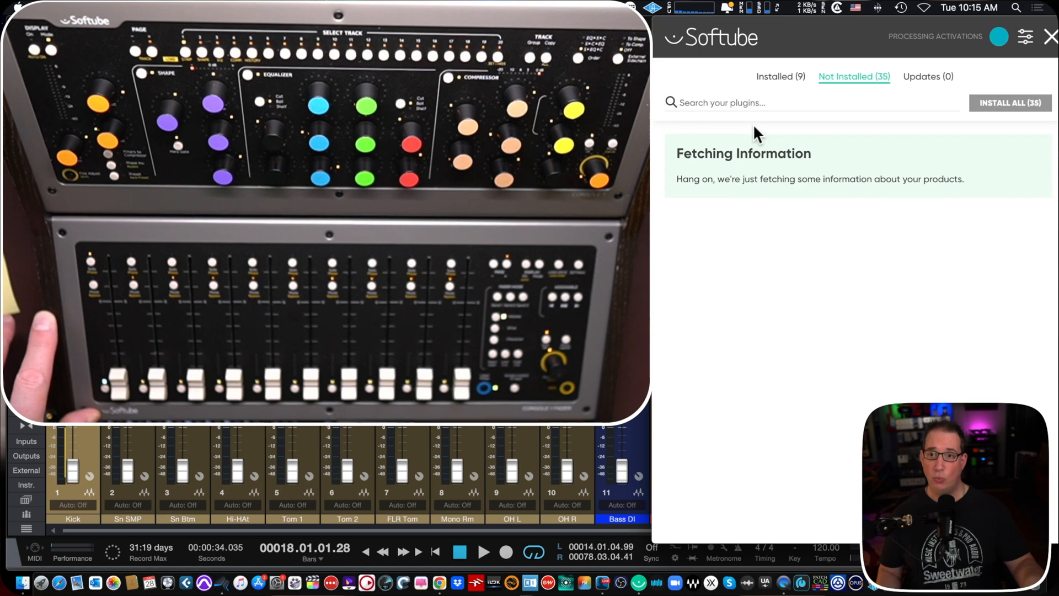
- Show the Installed plugins list and scroll to the Console 1 and Console 1 Fader entries
{"action": "left_click", "coordinate": [778, 77]}
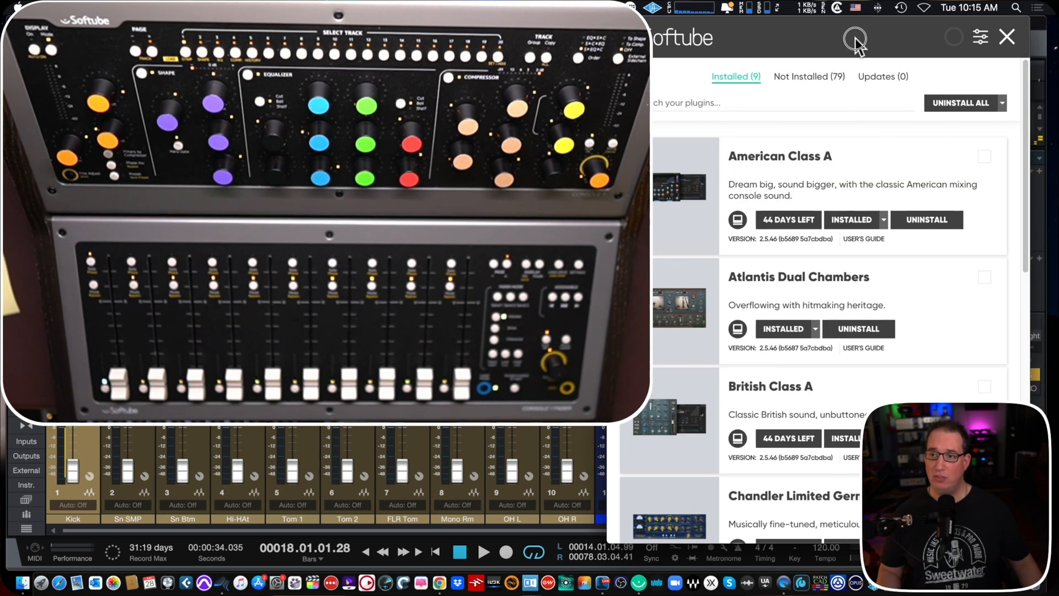
{"action": "scroll", "scroll_direction": "down", "scroll_amount": 3}
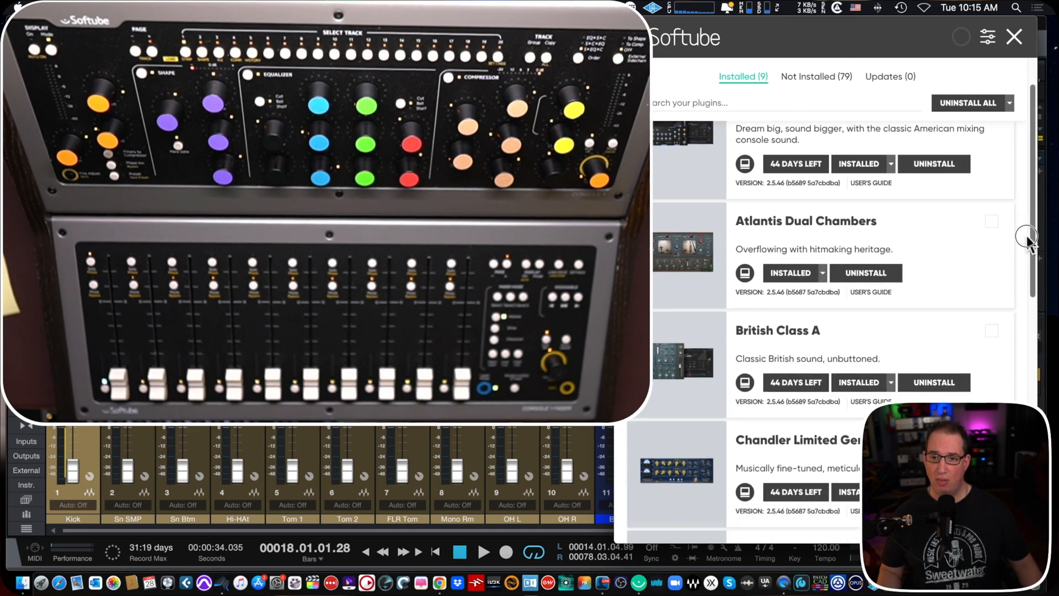
{"action": "scroll", "scroll_direction": "down", "scroll_amount": 3}
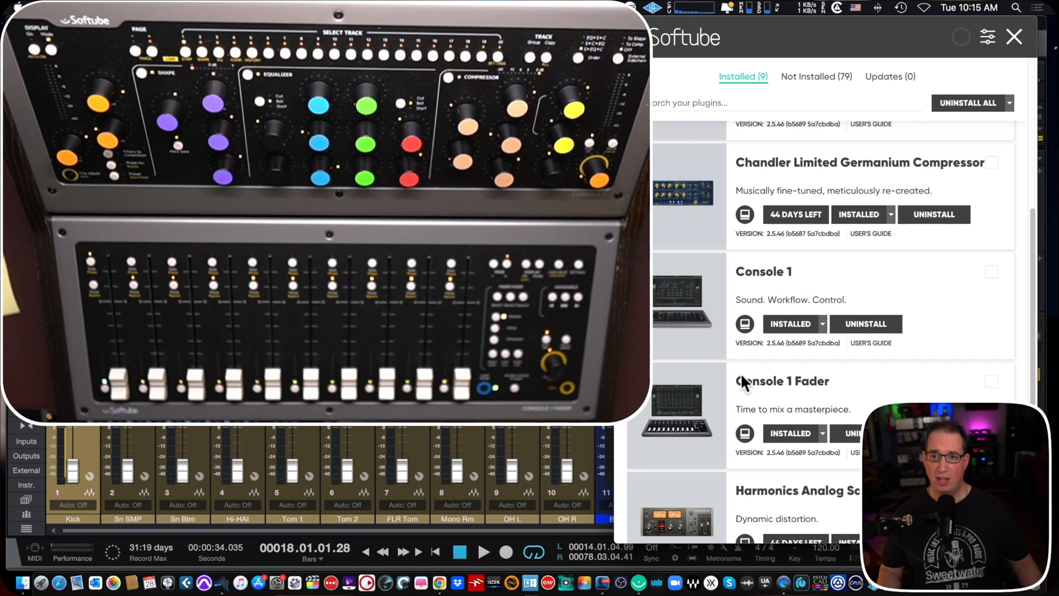
{"action": "mouse_move", "coordinate": [842, 404]}
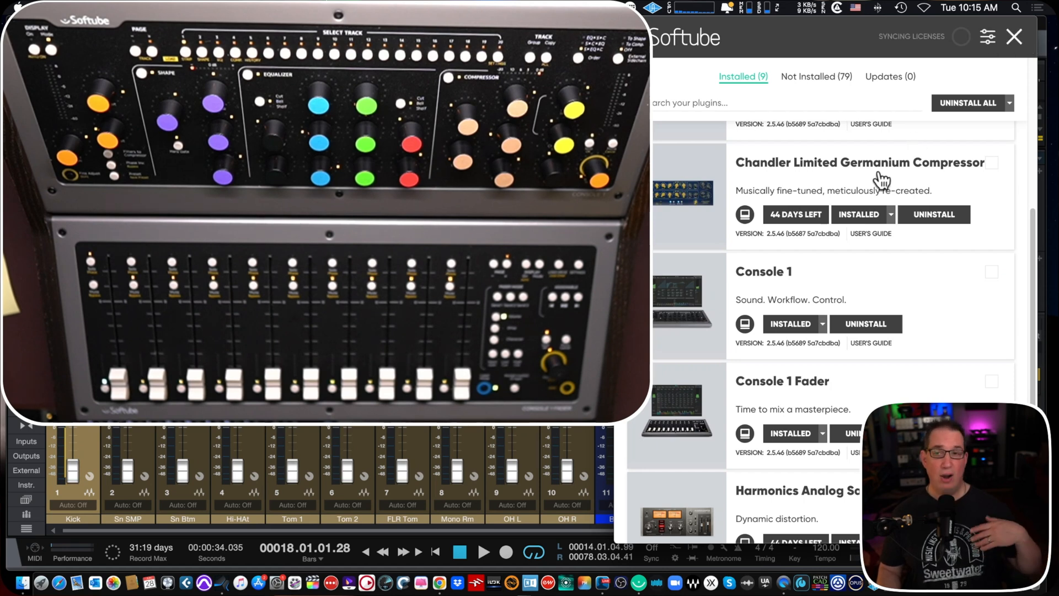
{"action": "mouse_move", "coordinate": [1051, 8]}
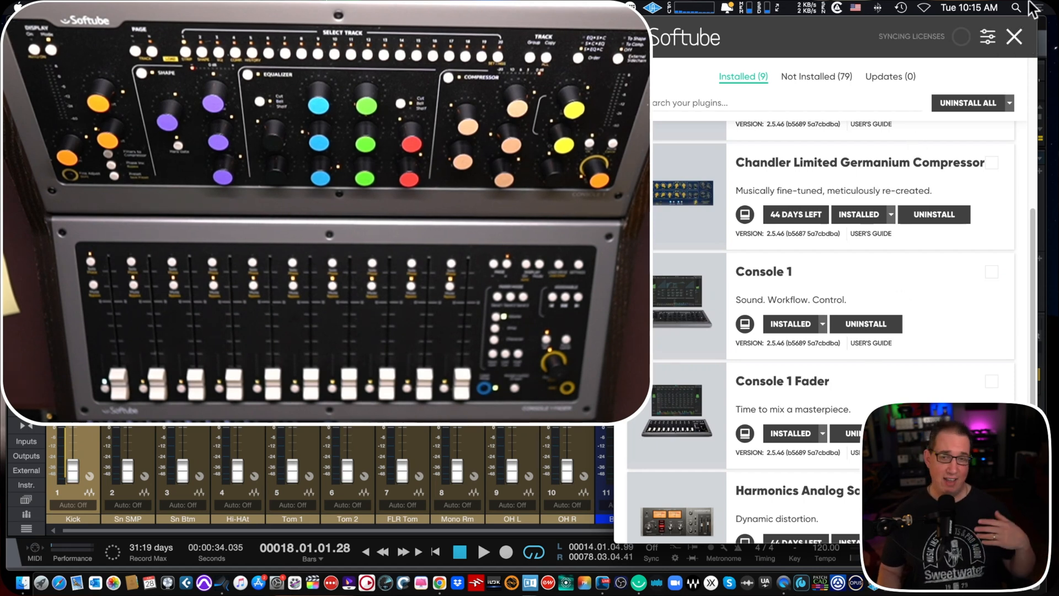
{"action": "mouse_move", "coordinate": [1014, 38]}
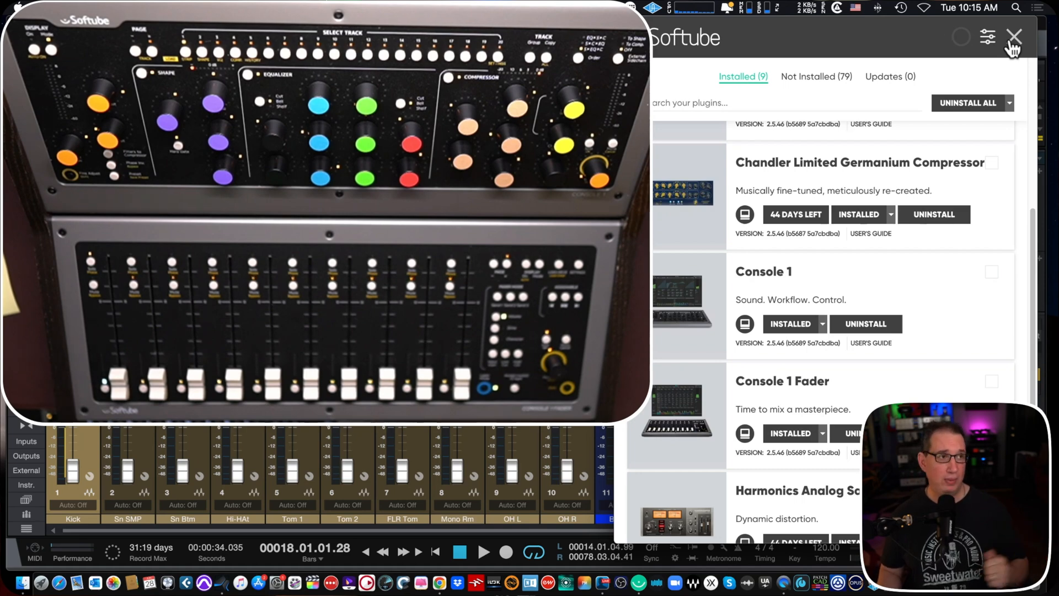
- Return to Studio One and inspect both Console 1 entries under the Softube vendor folder
{"action": "left_click", "coordinate": [1014, 38]}
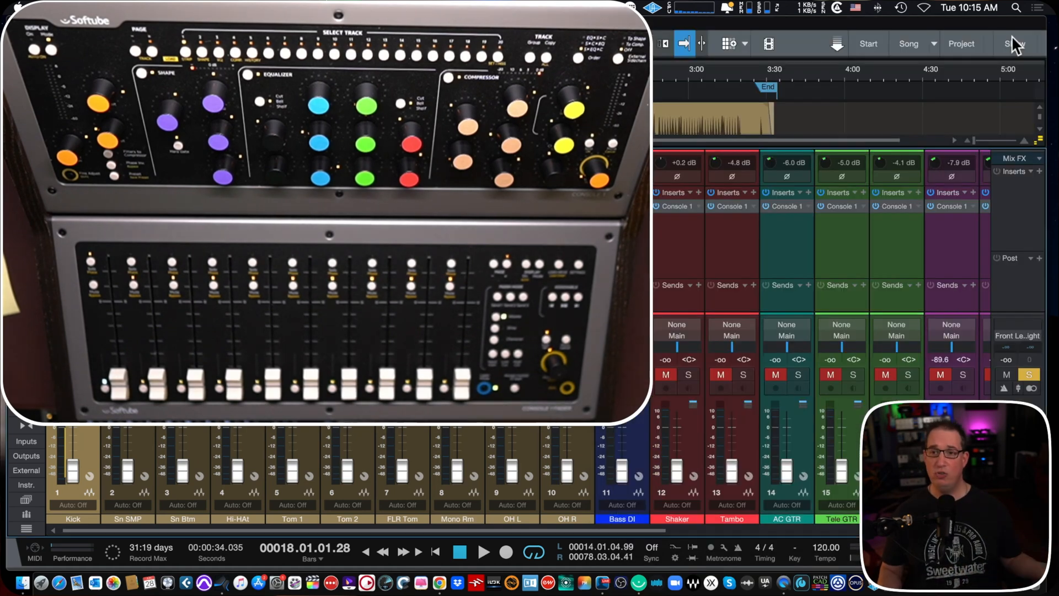
{"action": "mouse_move", "coordinate": [958, 197]}
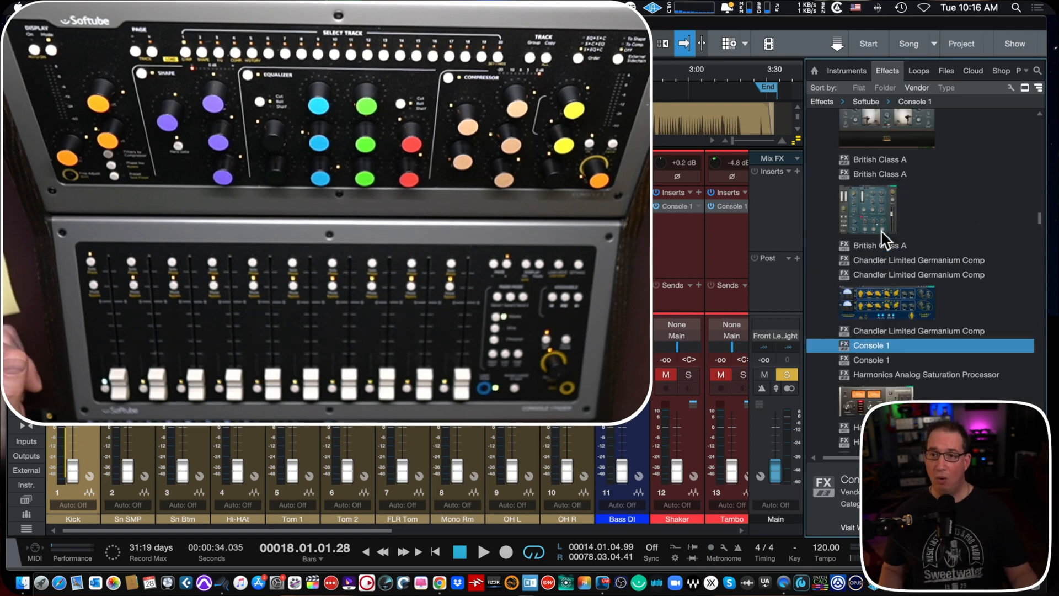
{"action": "scroll", "scroll_direction": "up", "scroll_amount": 3}
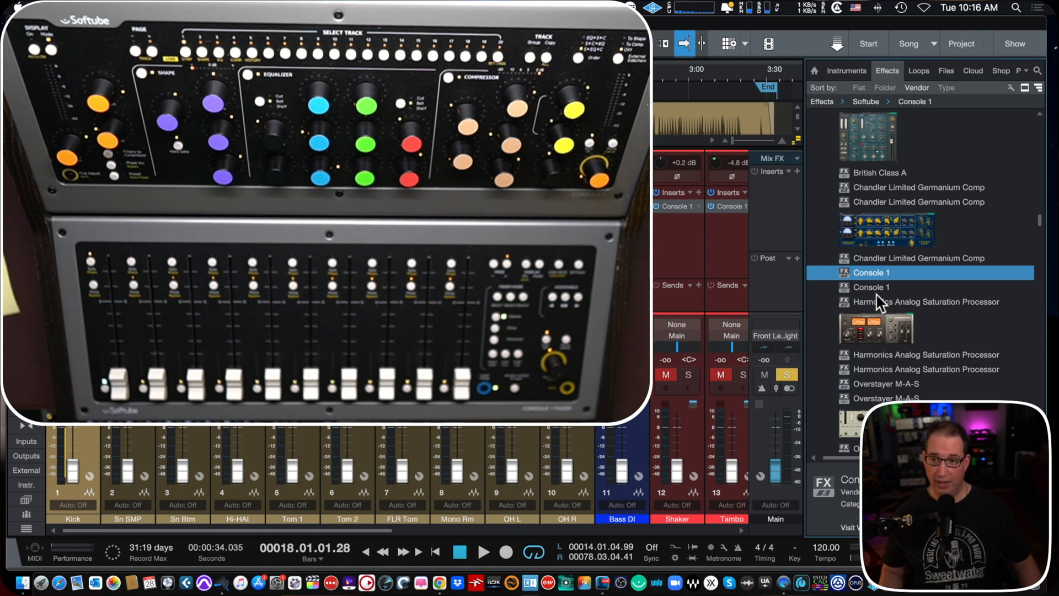
{"action": "left_click", "coordinate": [871, 287]}
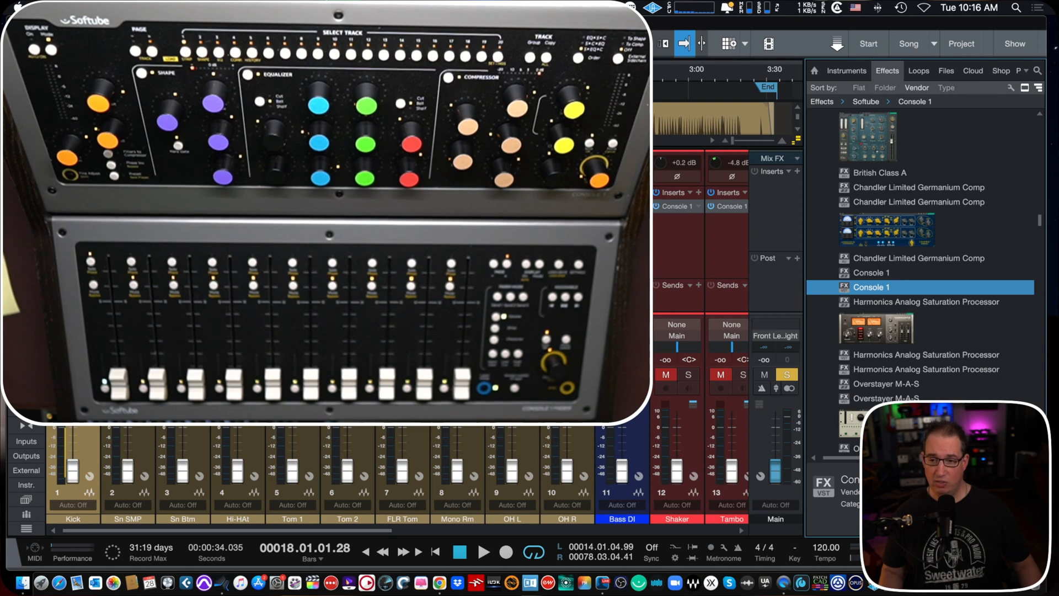
{"action": "left_click", "coordinate": [872, 273]}
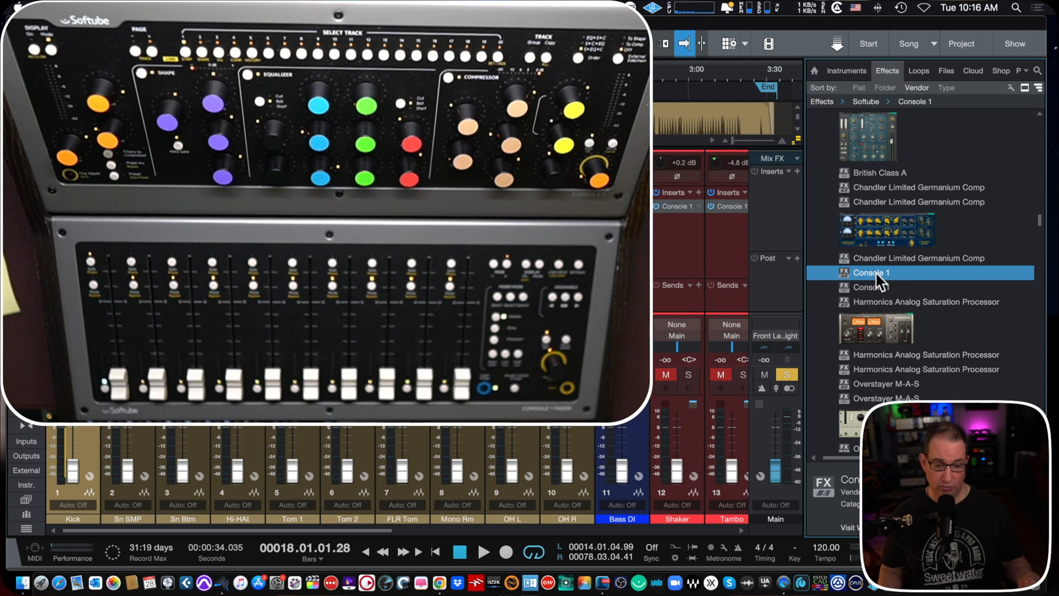
{"action": "mouse_move", "coordinate": [892, 263]}
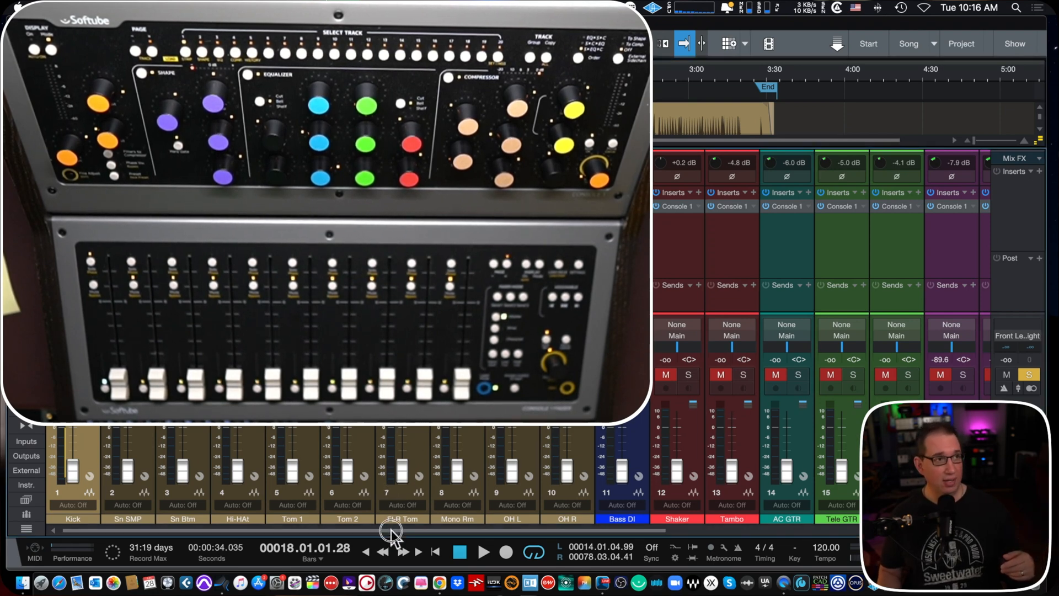
- Scroll the mixer to track 19 and bring up the LD Vox channel's Console 1 plugin window
{"action": "scroll", "scroll_direction": "right", "scroll_amount": 3}
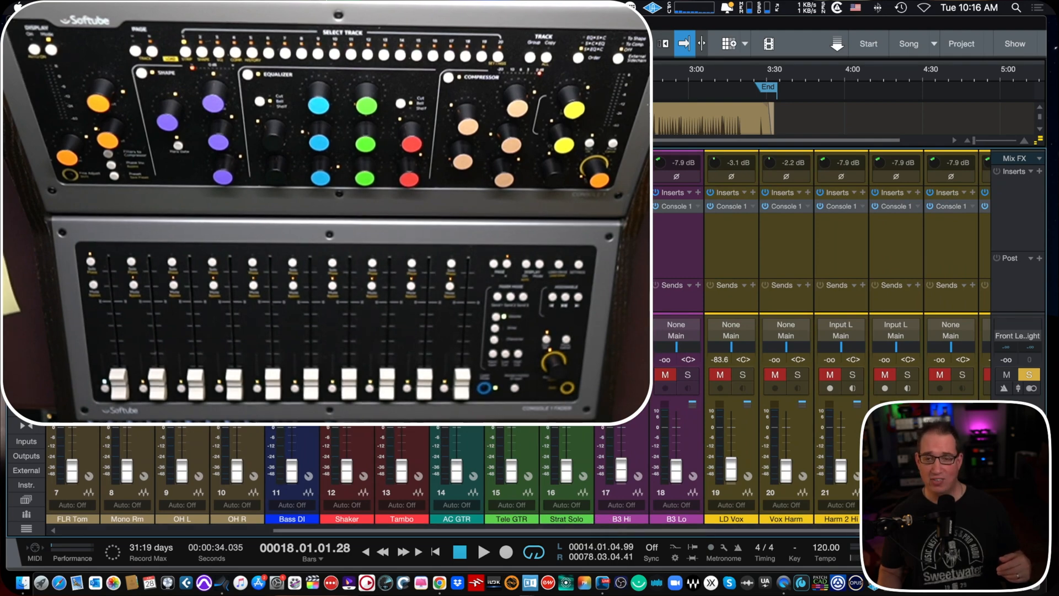
{"action": "mouse_move", "coordinate": [743, 216]}
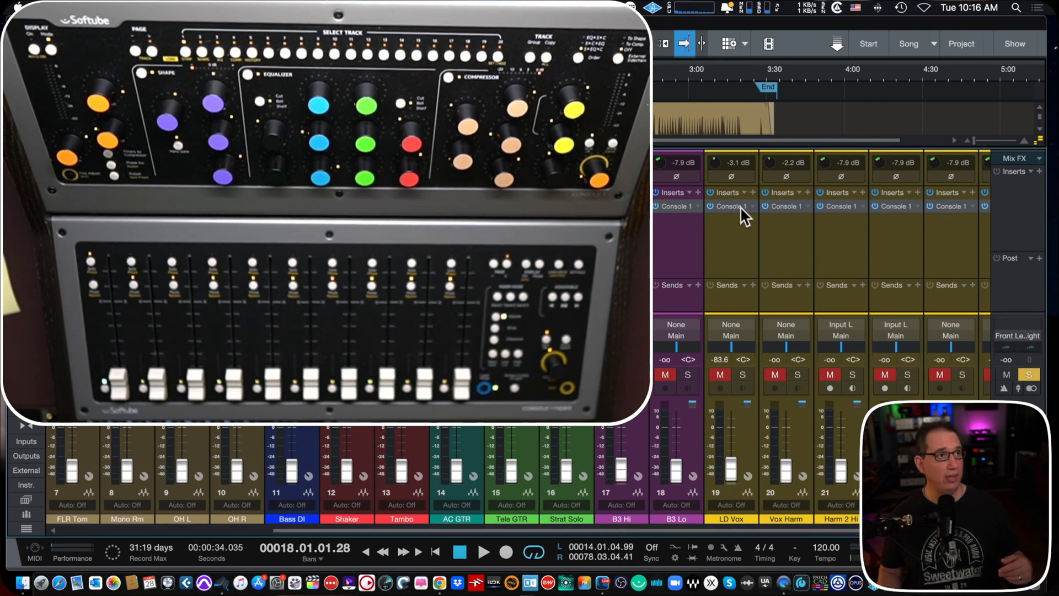
{"action": "left_click", "coordinate": [729, 206]}
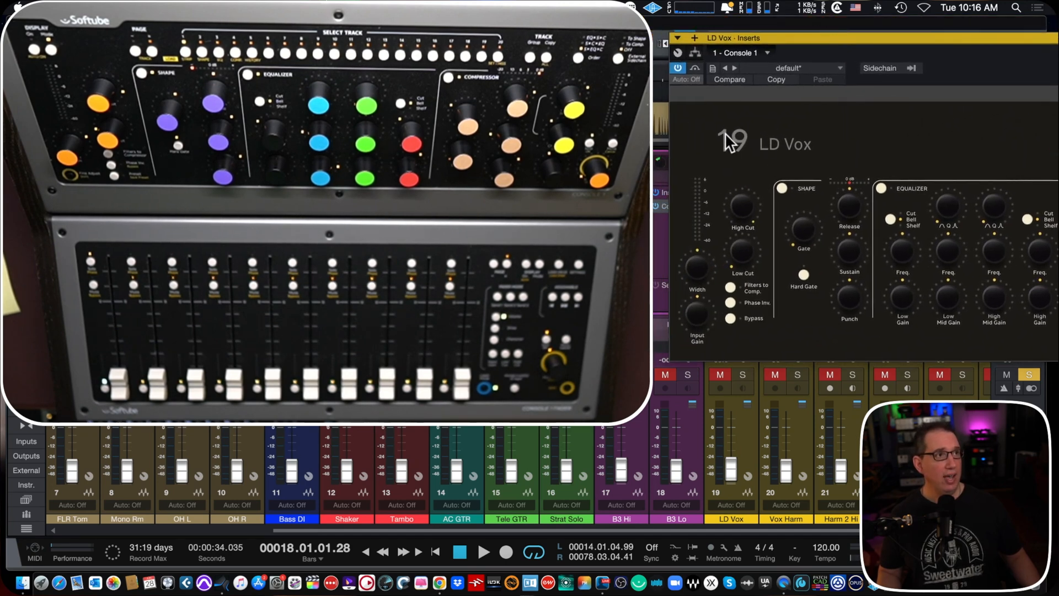
{"action": "mouse_move", "coordinate": [789, 157]}
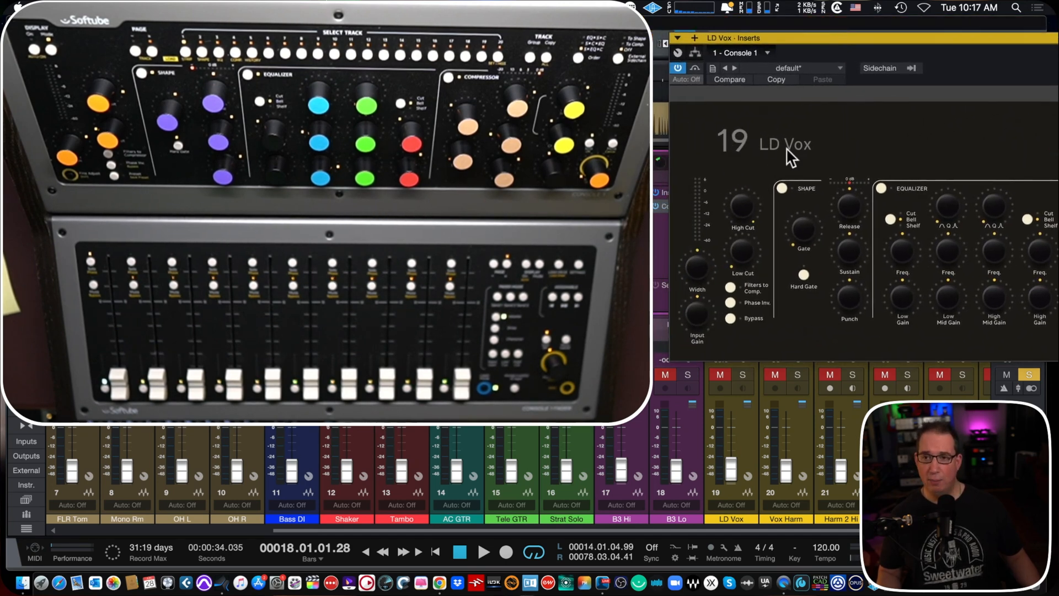
{"action": "mouse_move", "coordinate": [777, 182]}
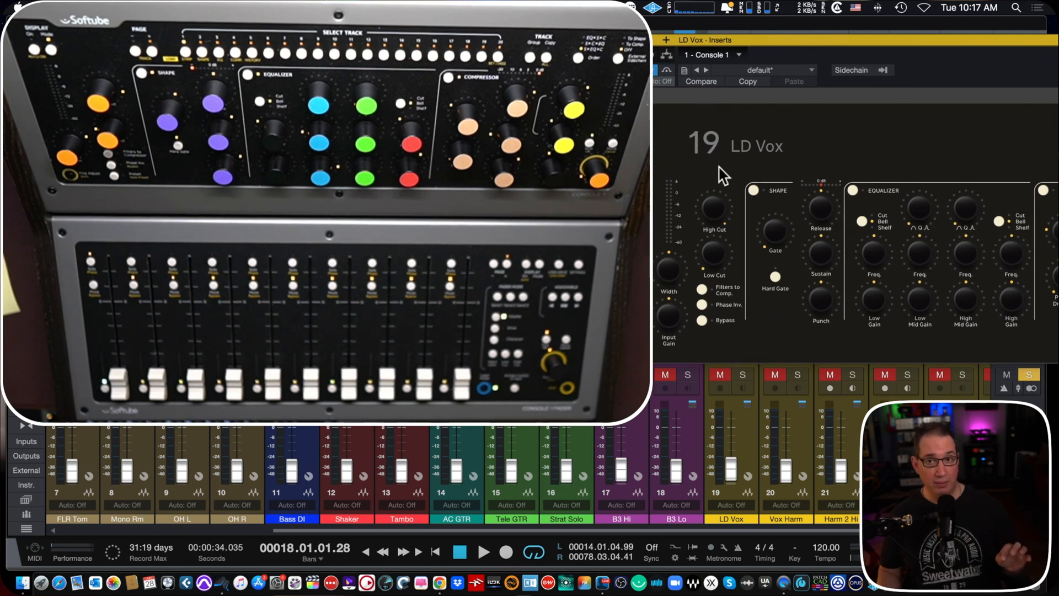
{"action": "mouse_move", "coordinate": [736, 166]}
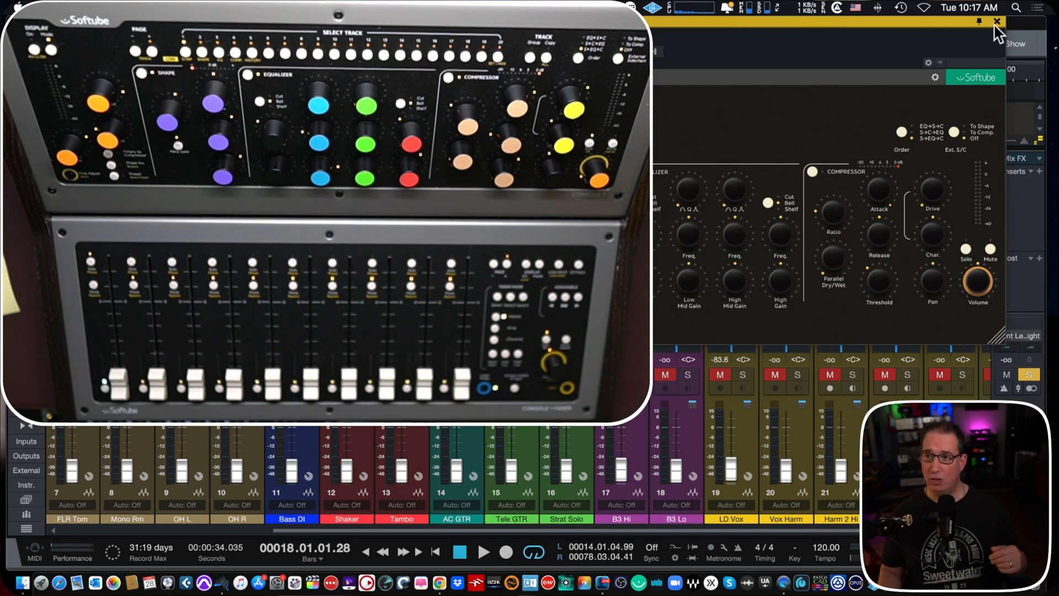
- Close the LD Vox plugin window and switch Console 1's display to the AC GTR channel
{"action": "left_click", "coordinate": [996, 22]}
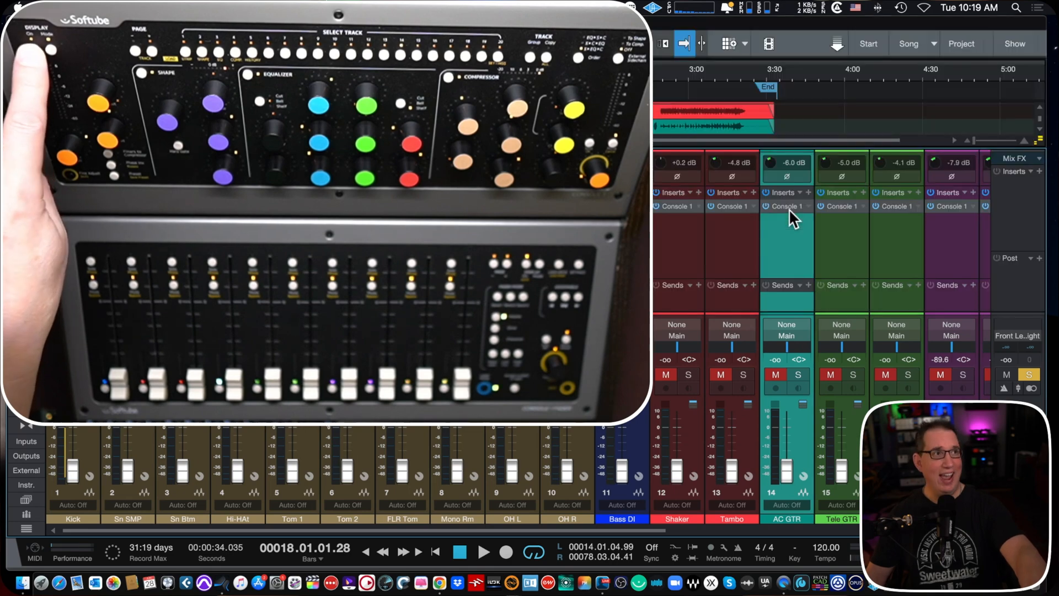
{"action": "left_click", "coordinate": [785, 206]}
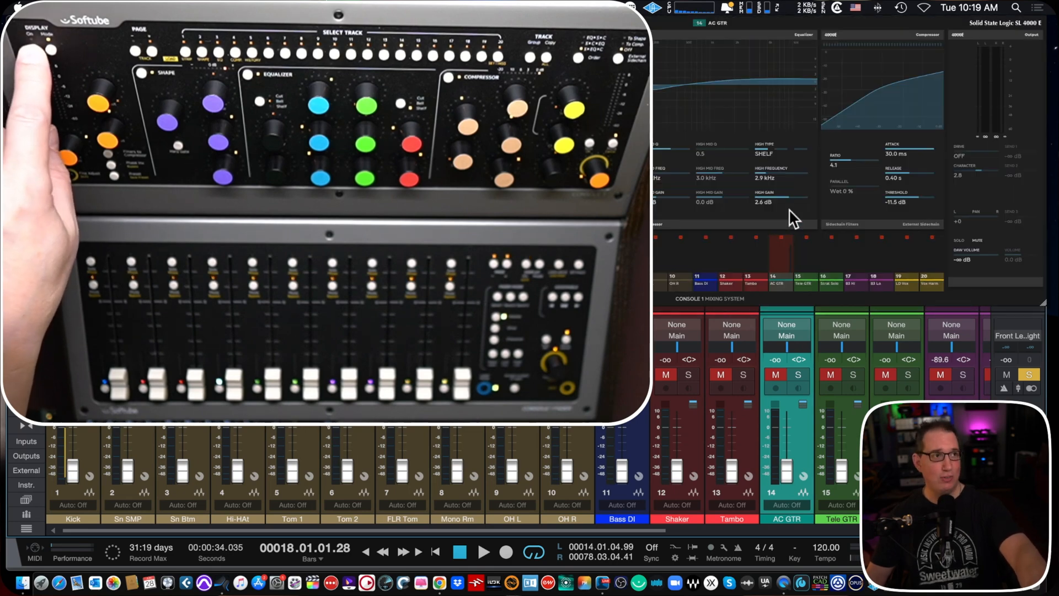